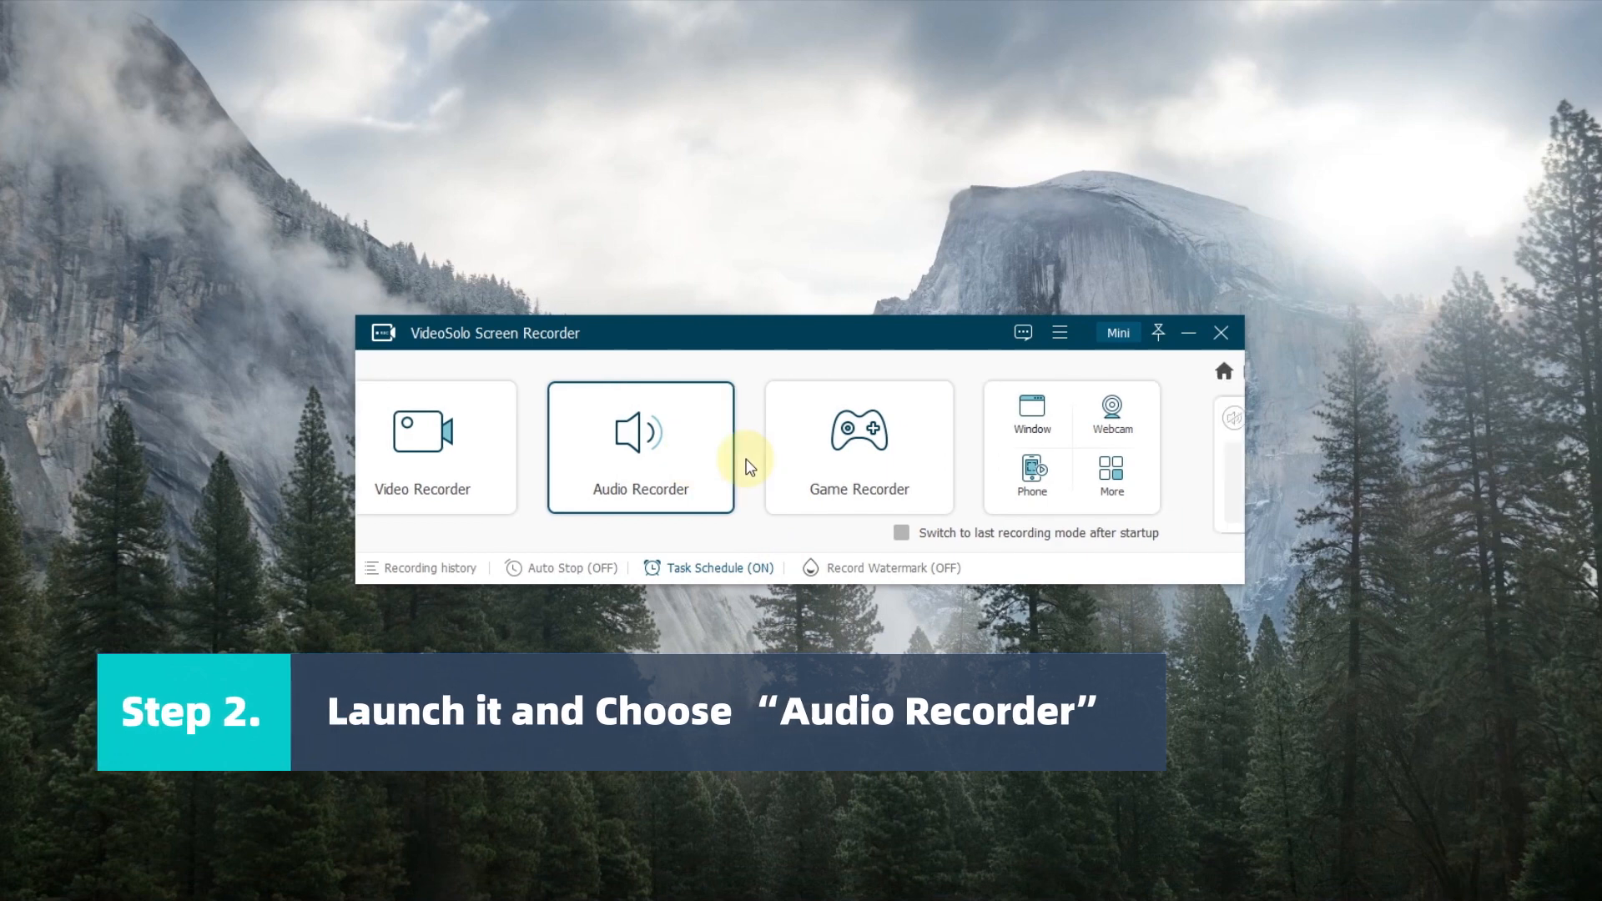
Switch to Audio Recorder, view the recording history, and return to set up a new recording
click(639, 447)
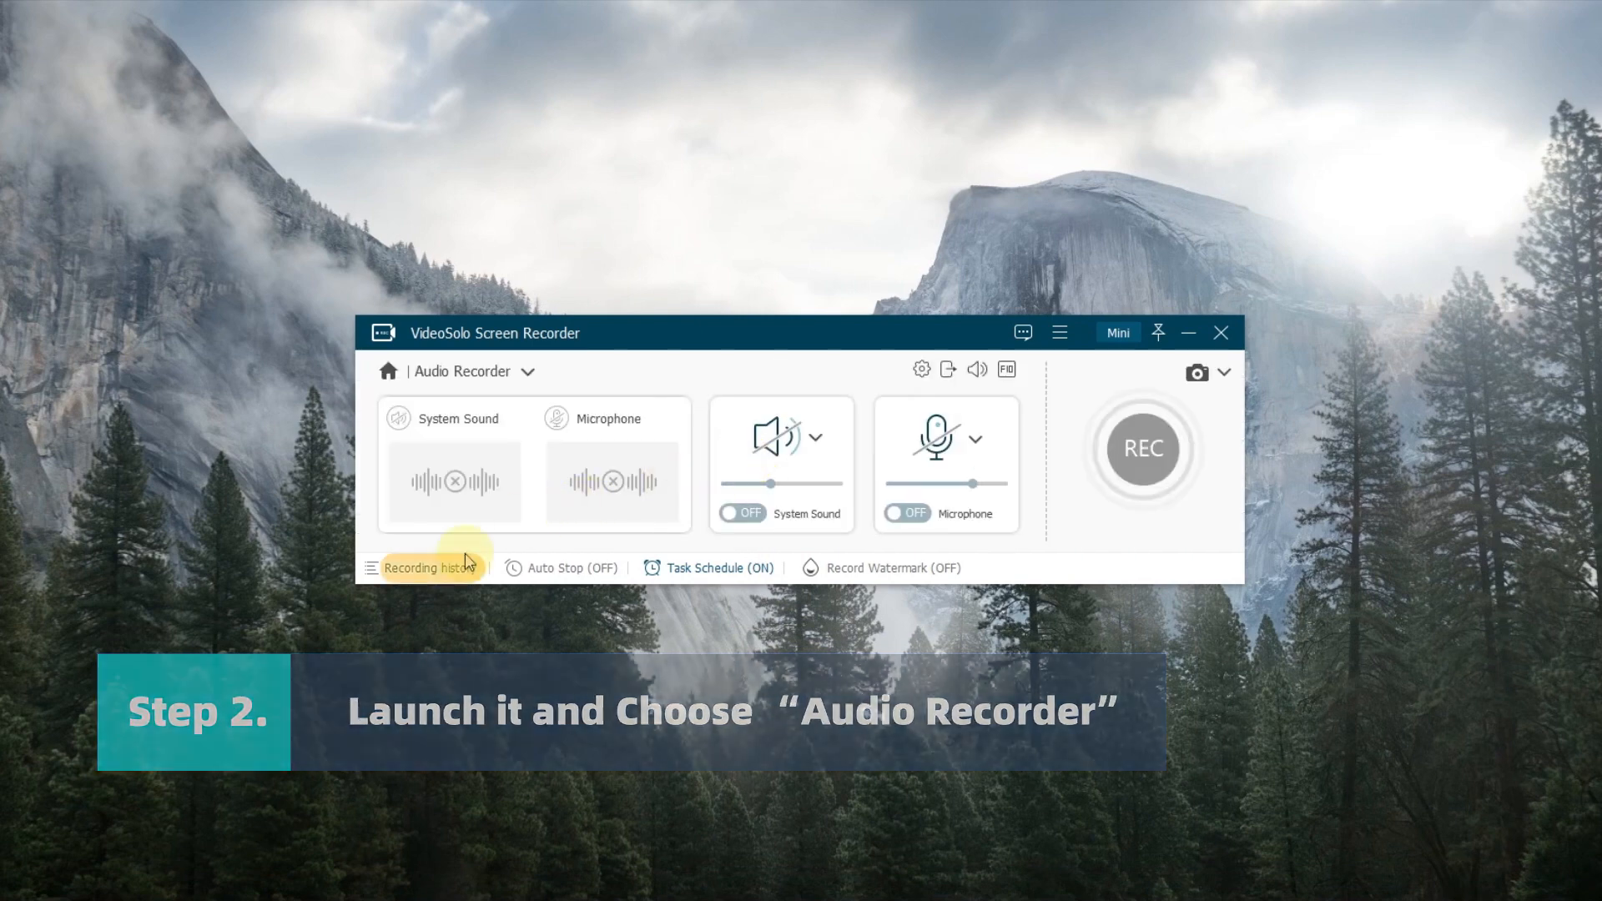
click(429, 567)
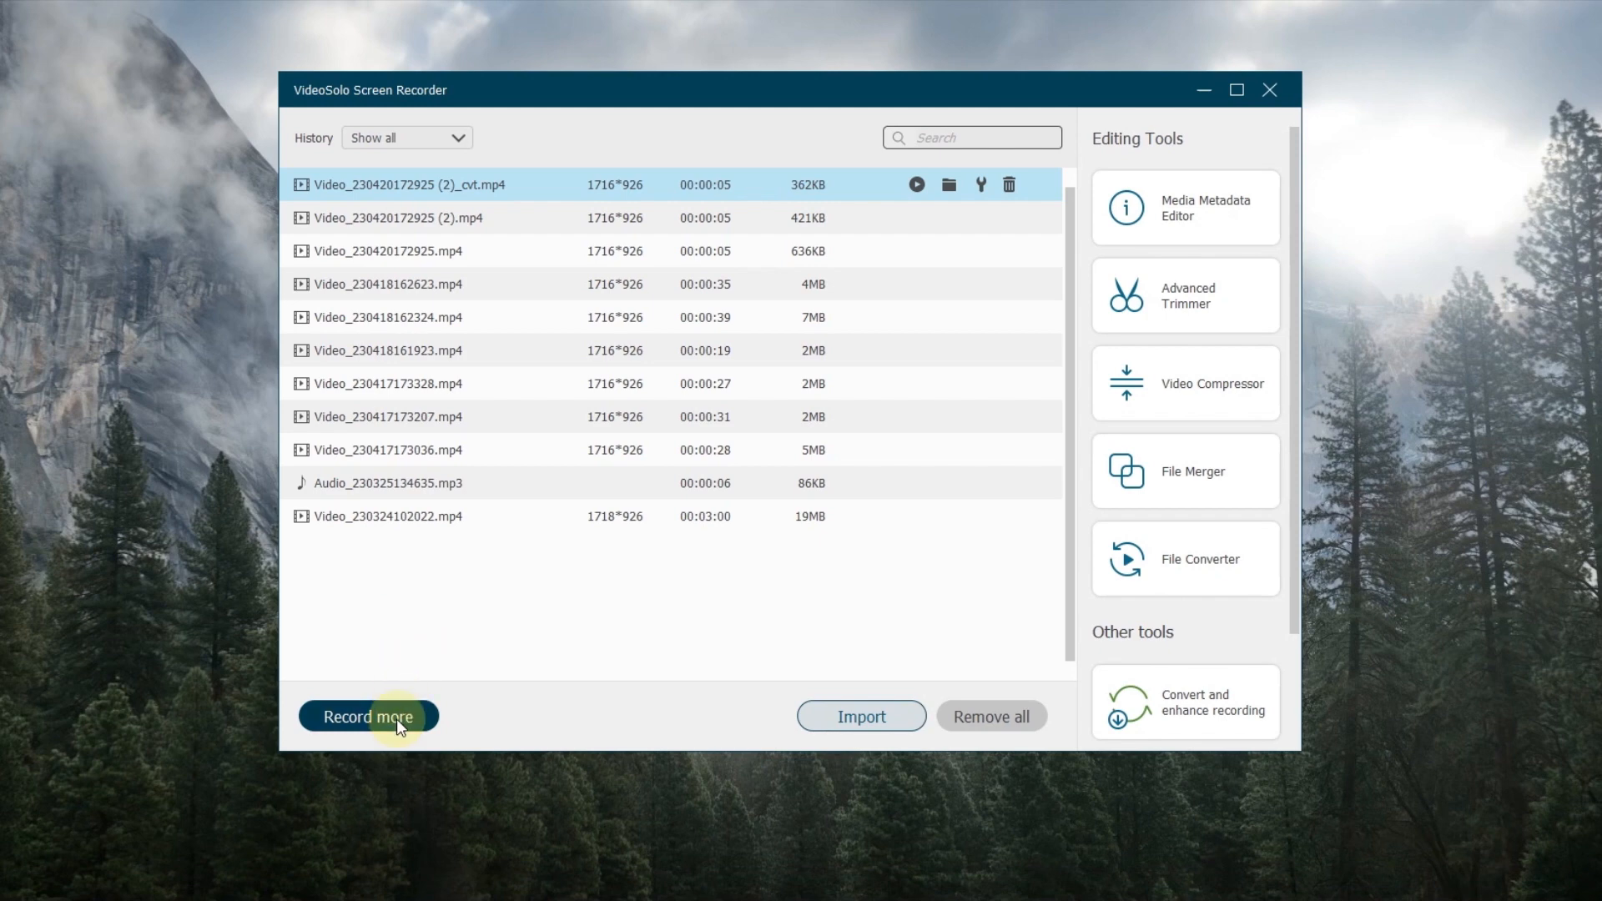
click(367, 716)
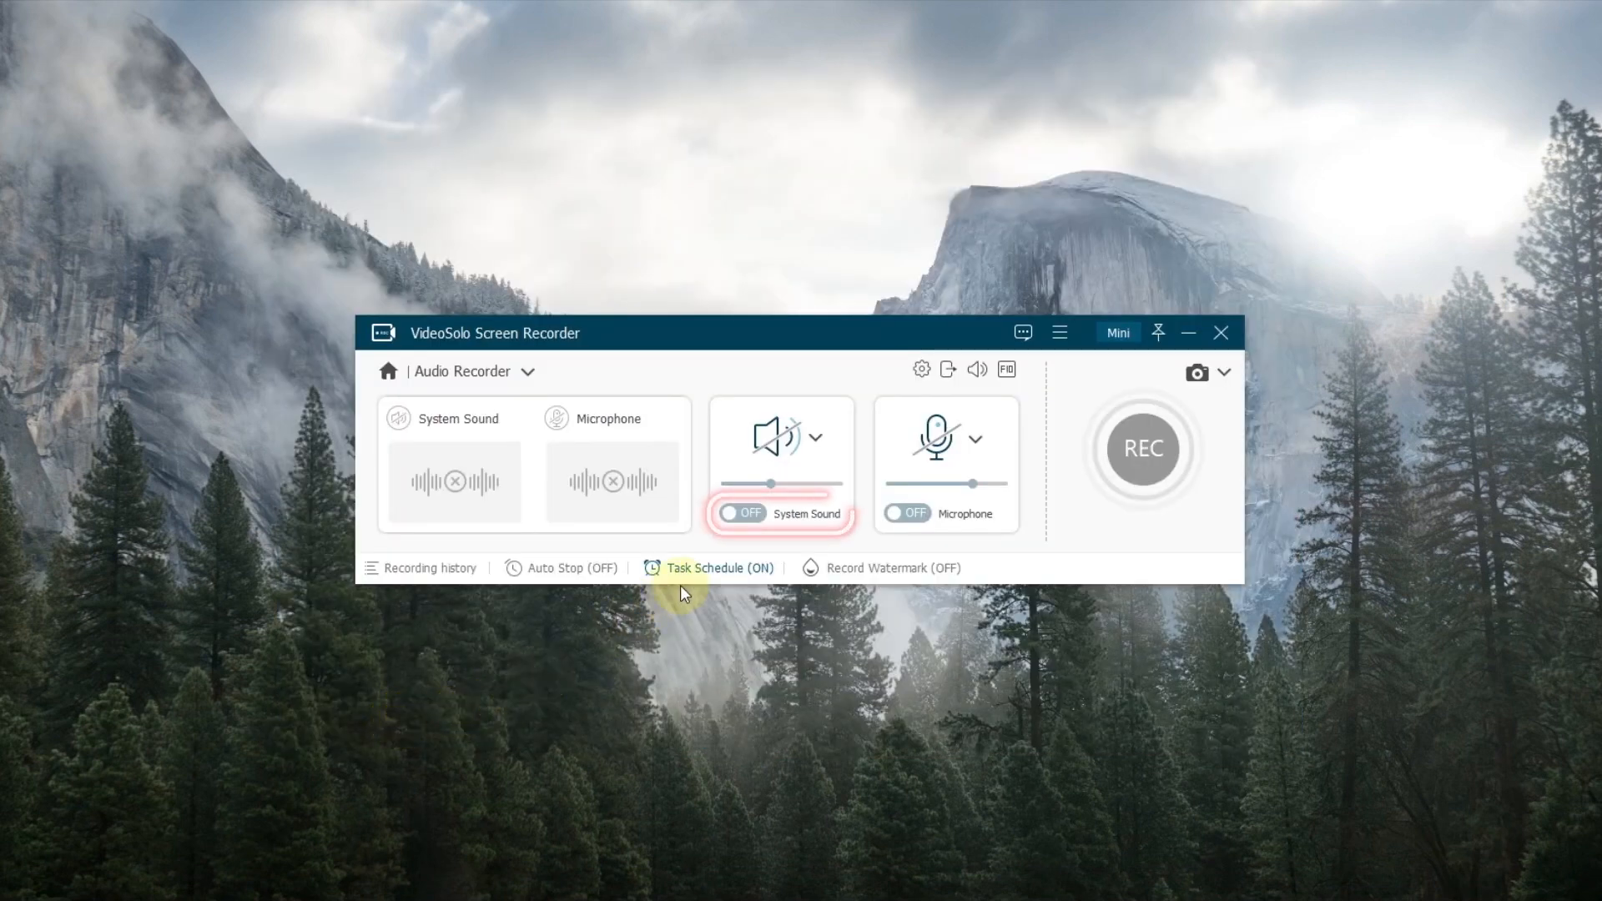
Enable system sound at a lowered volume and enable microphone capture
click(739, 512)
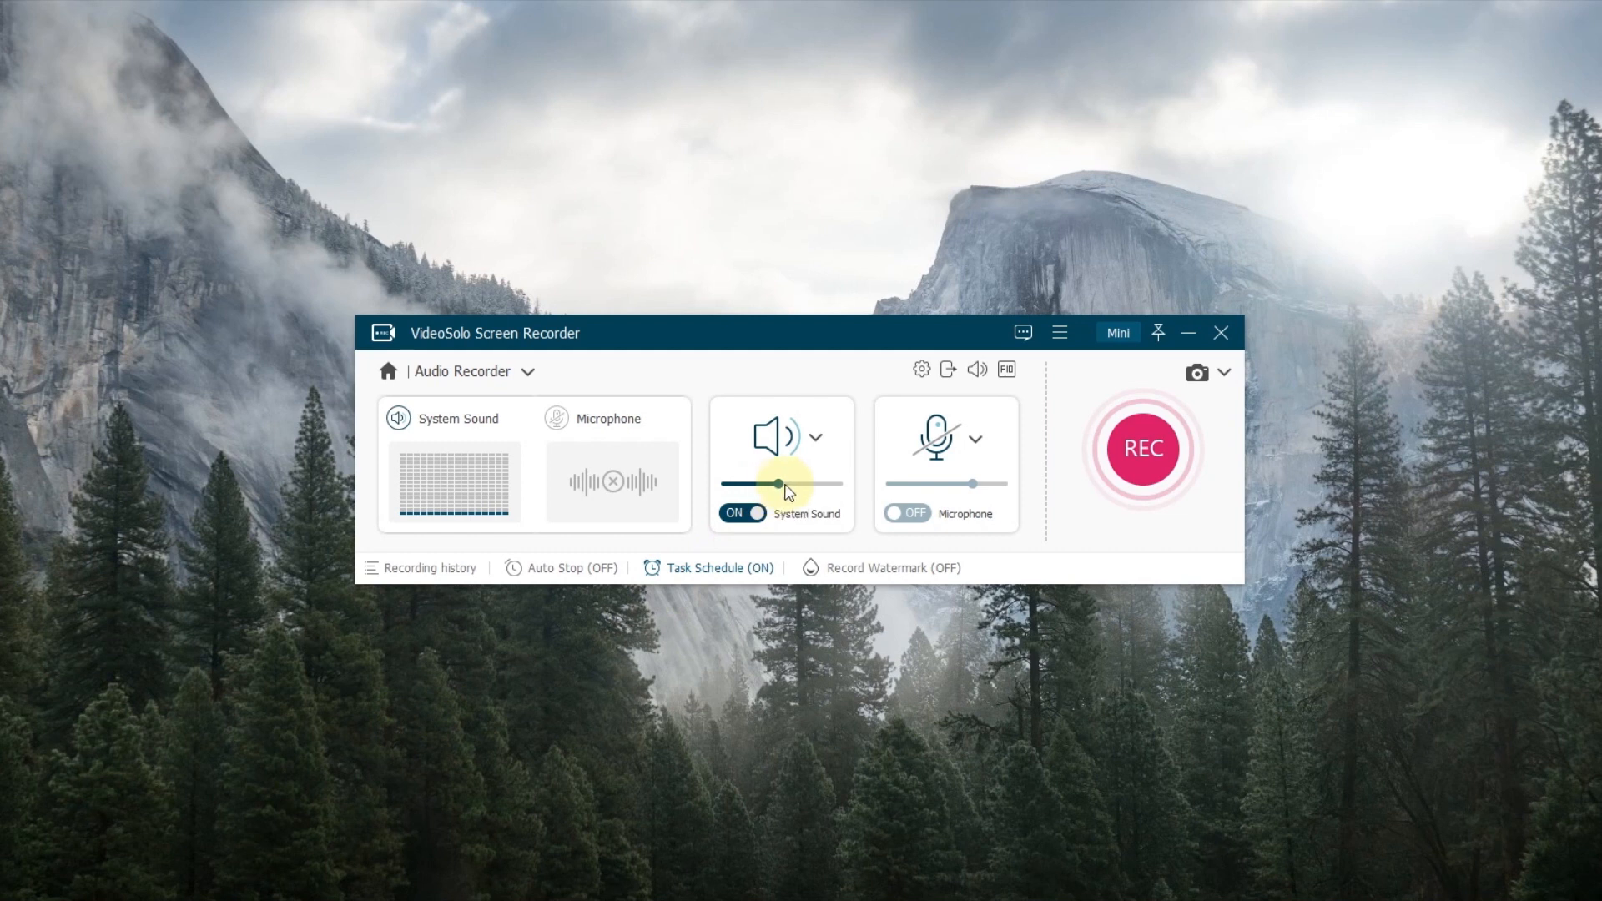
drag(780, 484, 746, 484)
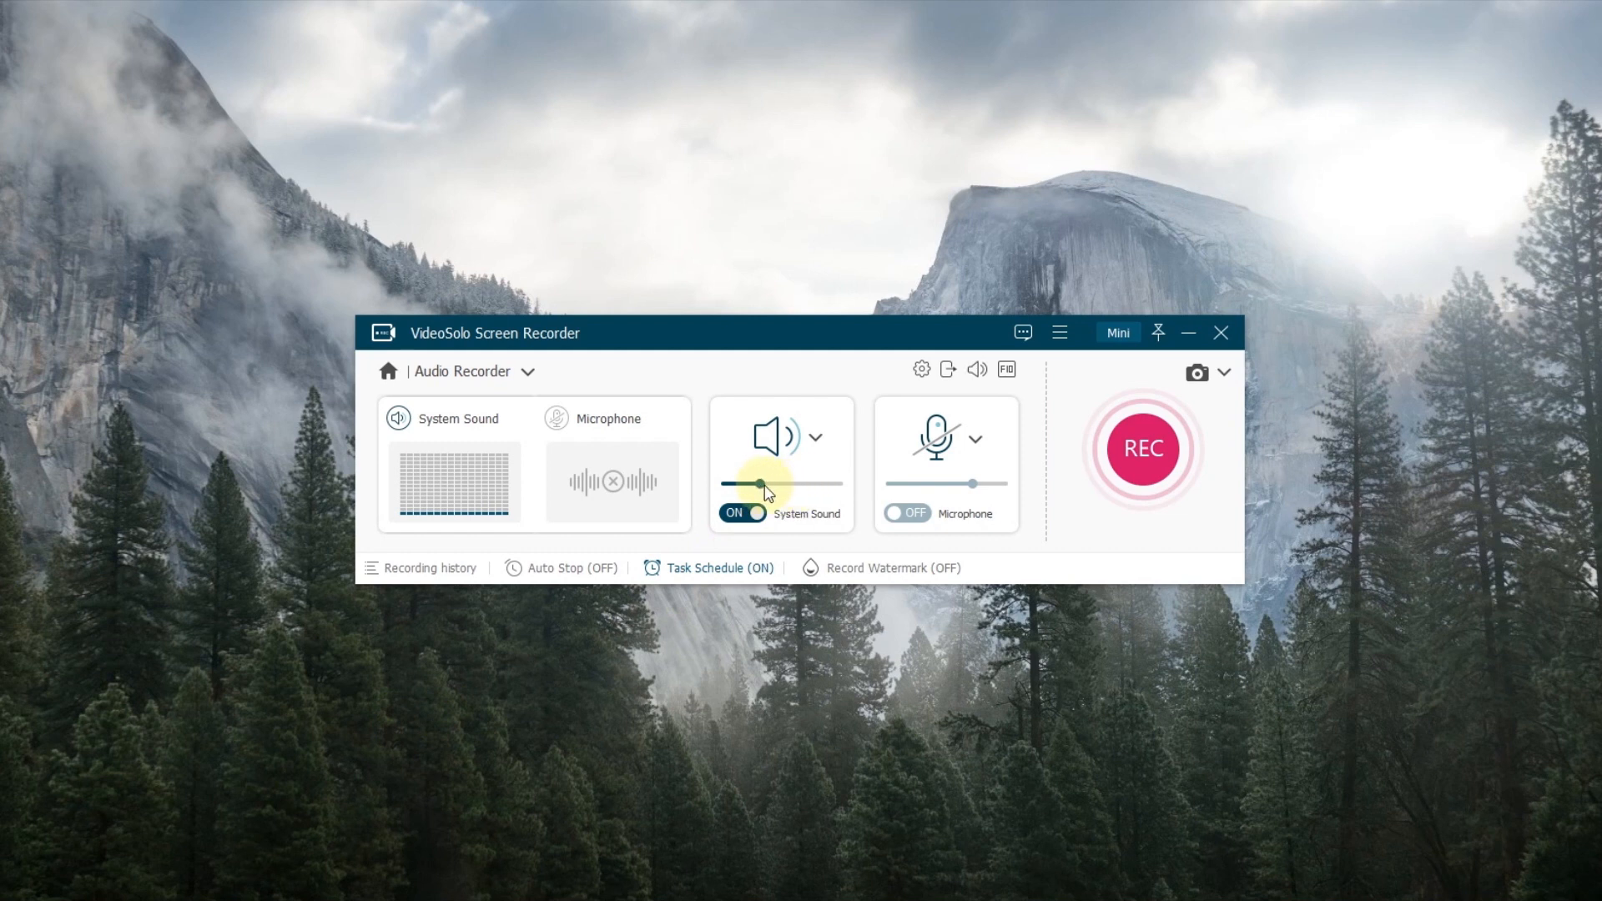
click(908, 512)
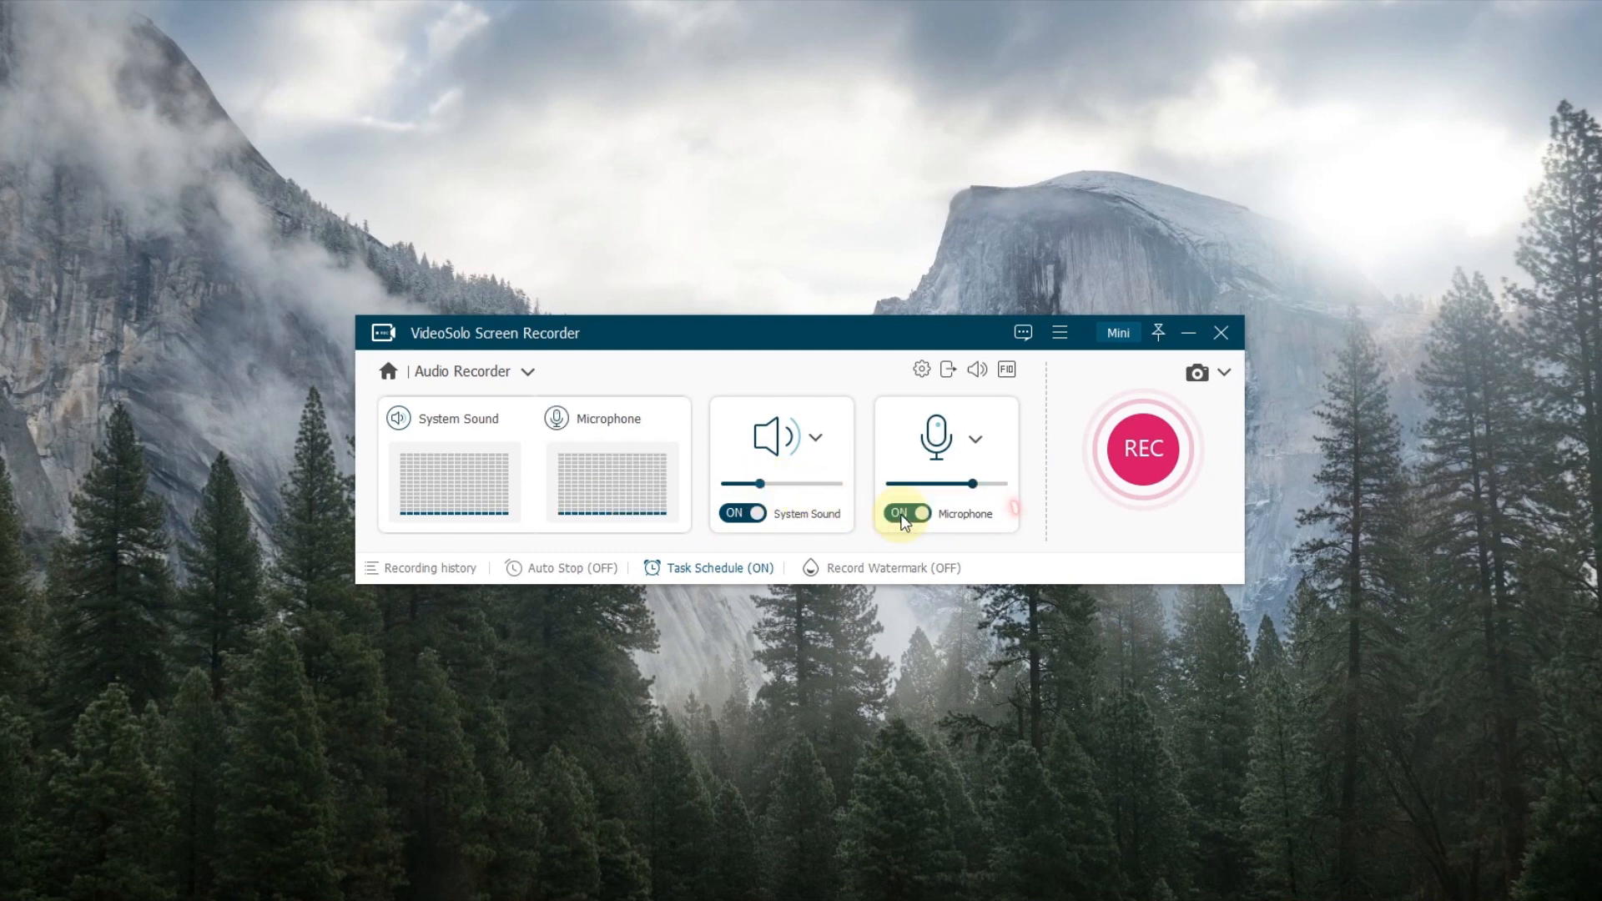
mouse_move(978, 463)
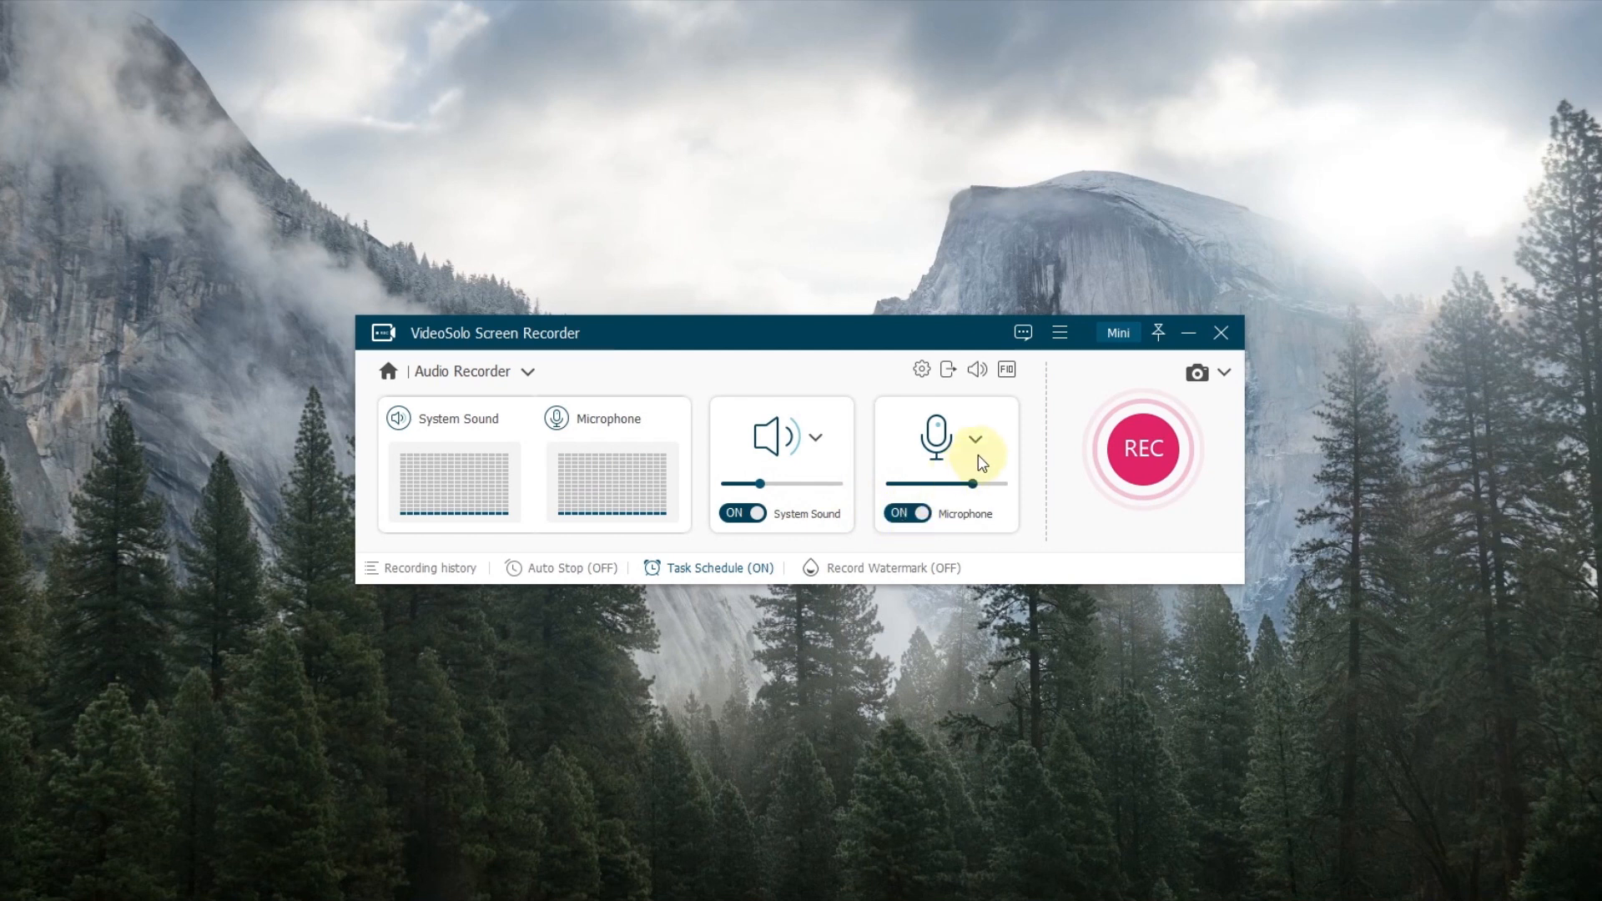
Confirm MP3 at lossless quality as the audio output format in the output preferences
click(975, 439)
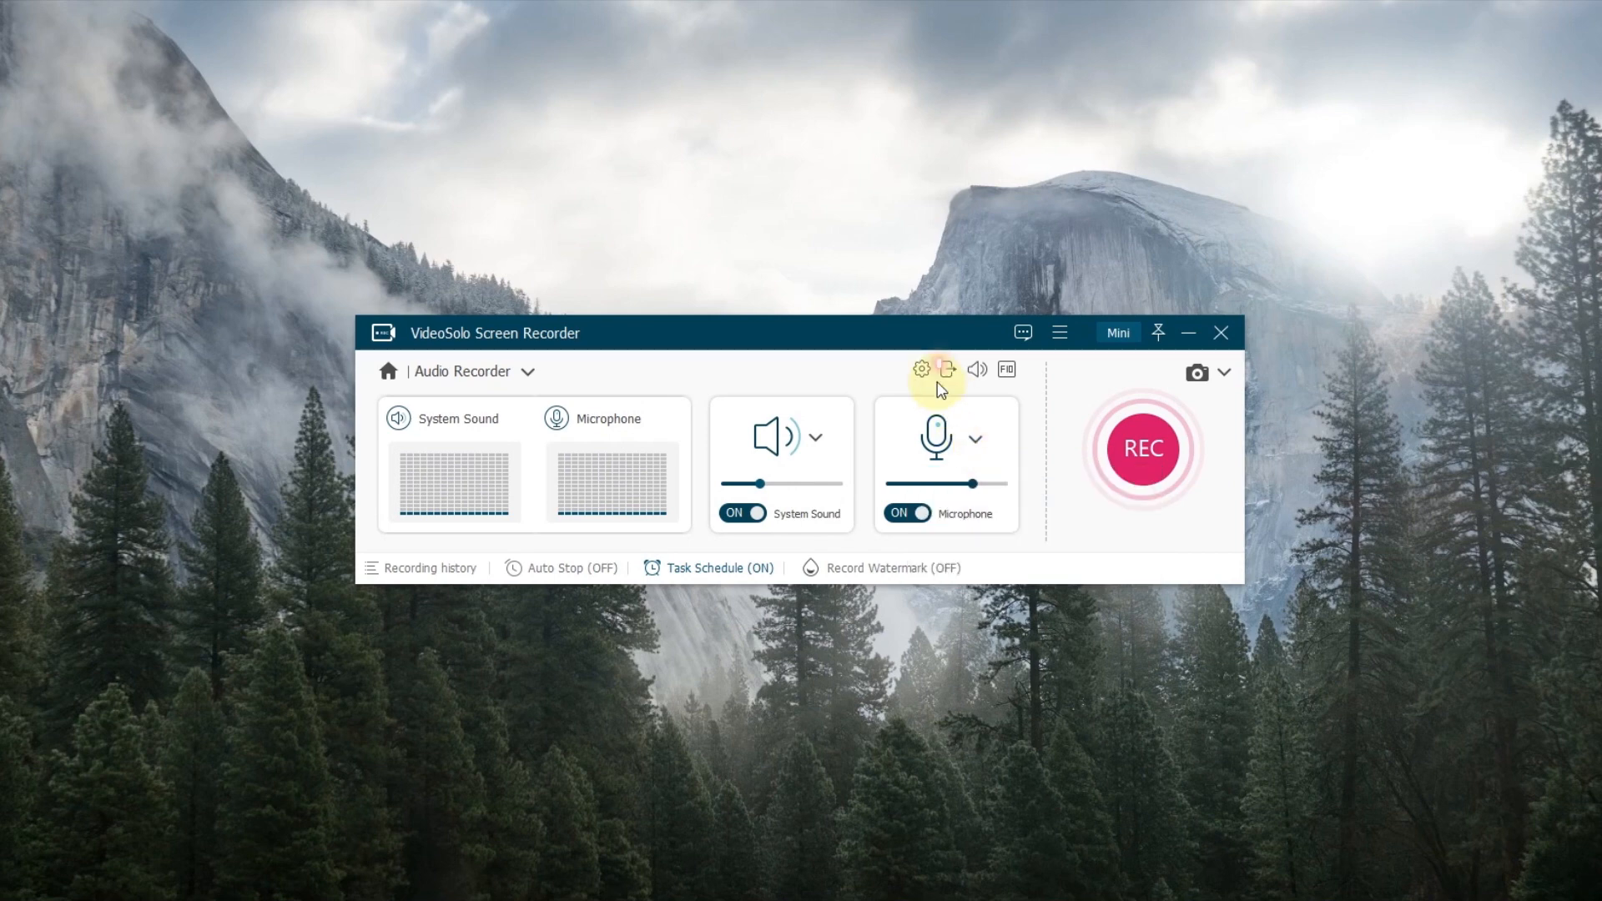
click(922, 370)
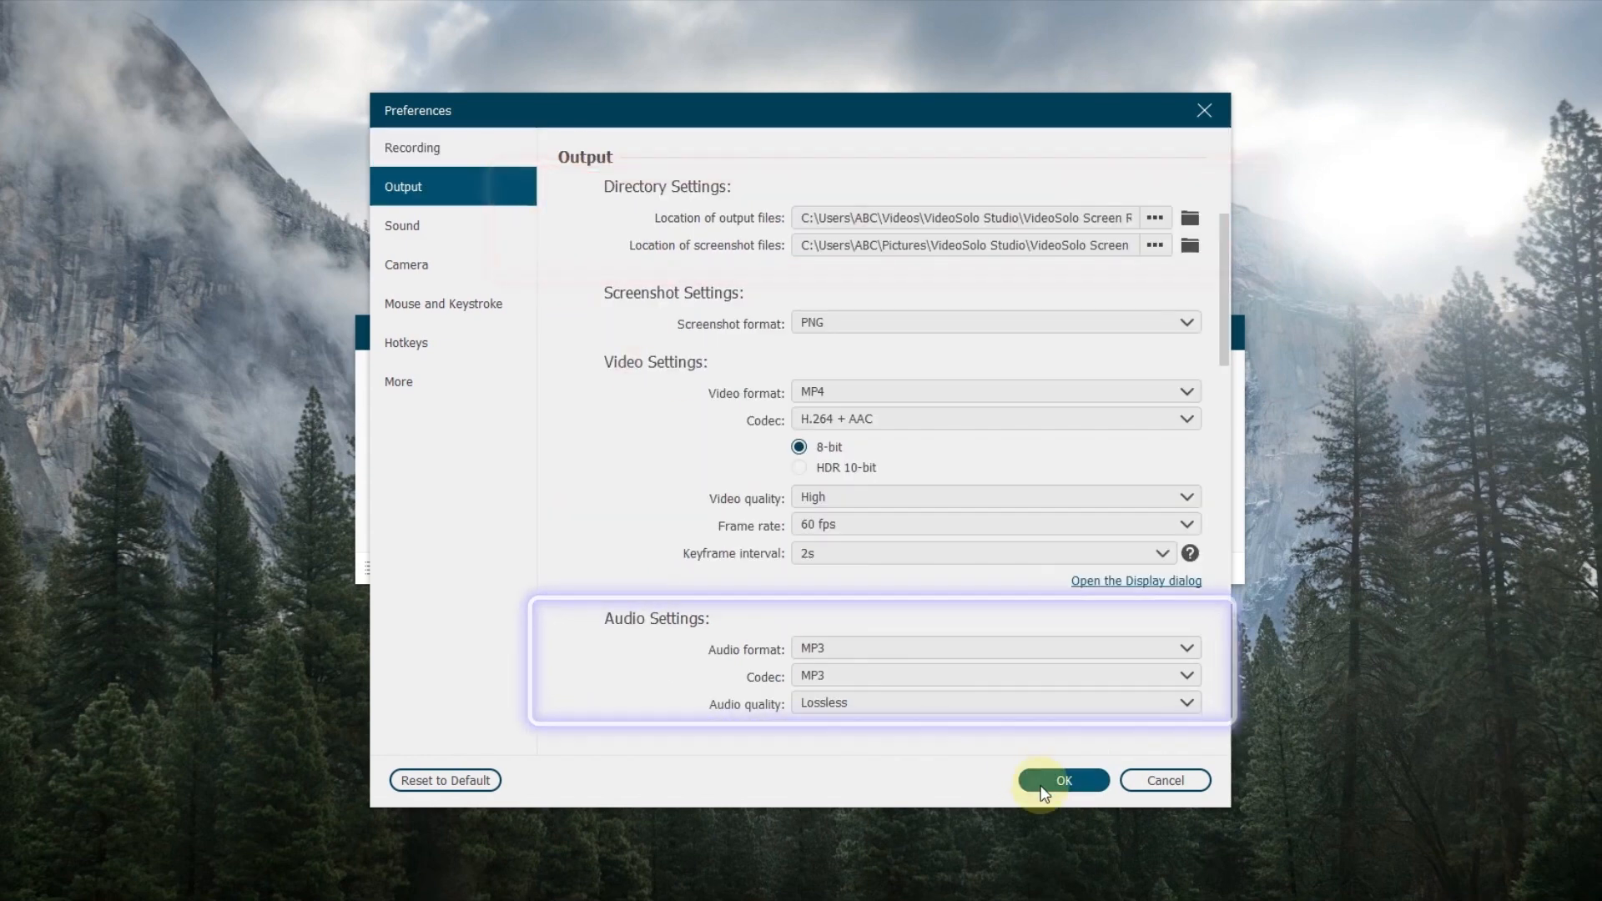
click(1063, 779)
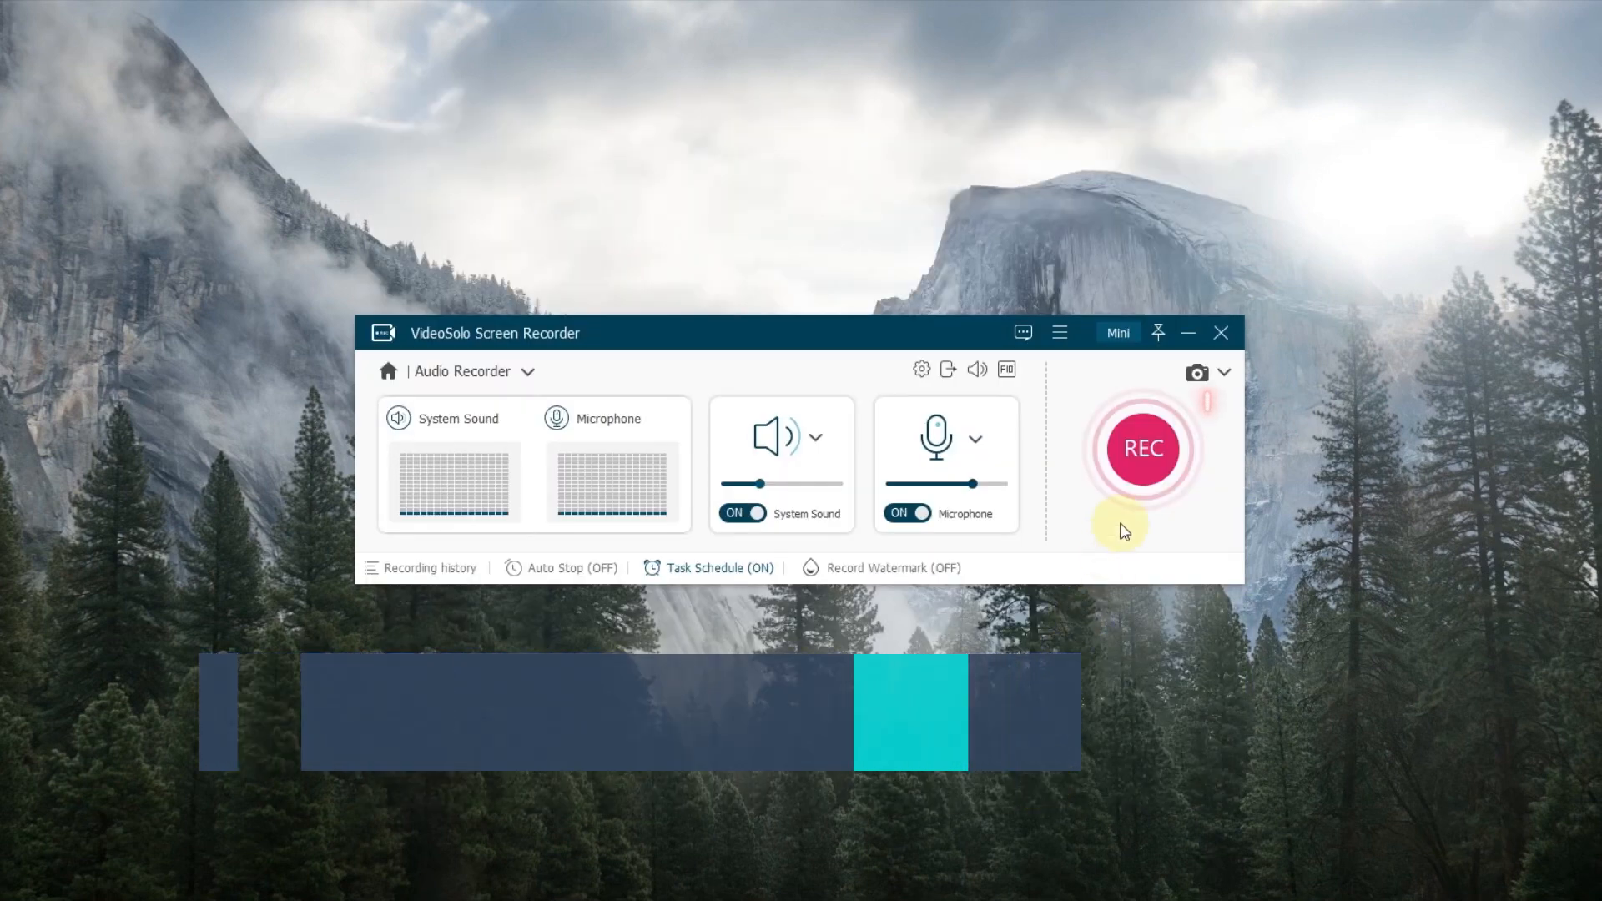
Record a 10-second audio clip and save it as Audio_230520142423.mp3
click(1142, 449)
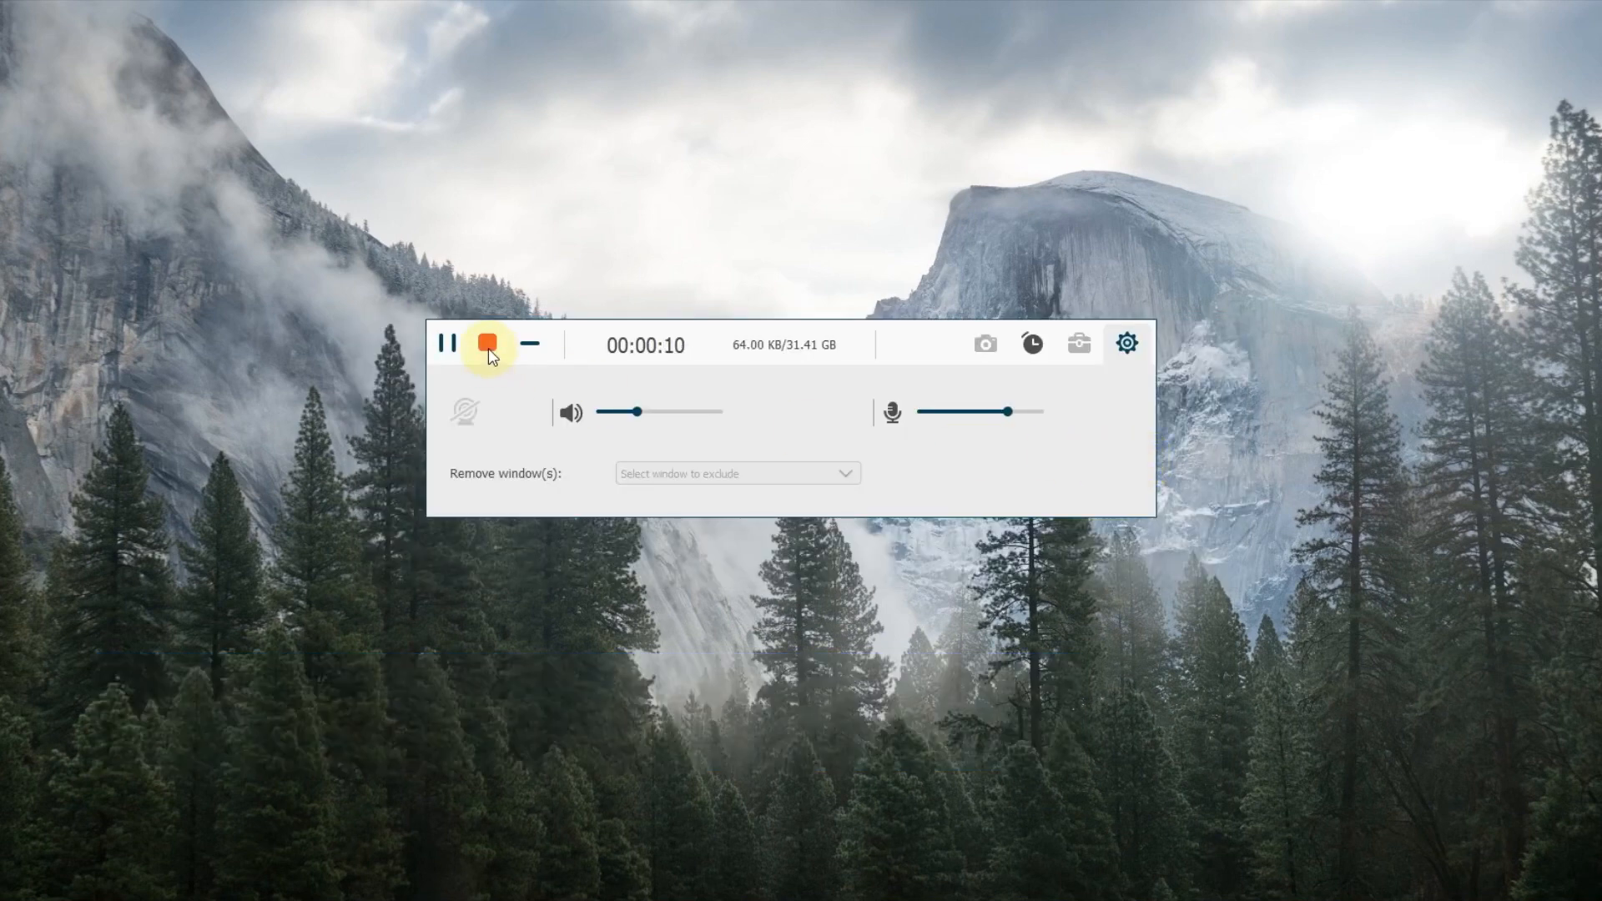
click(487, 344)
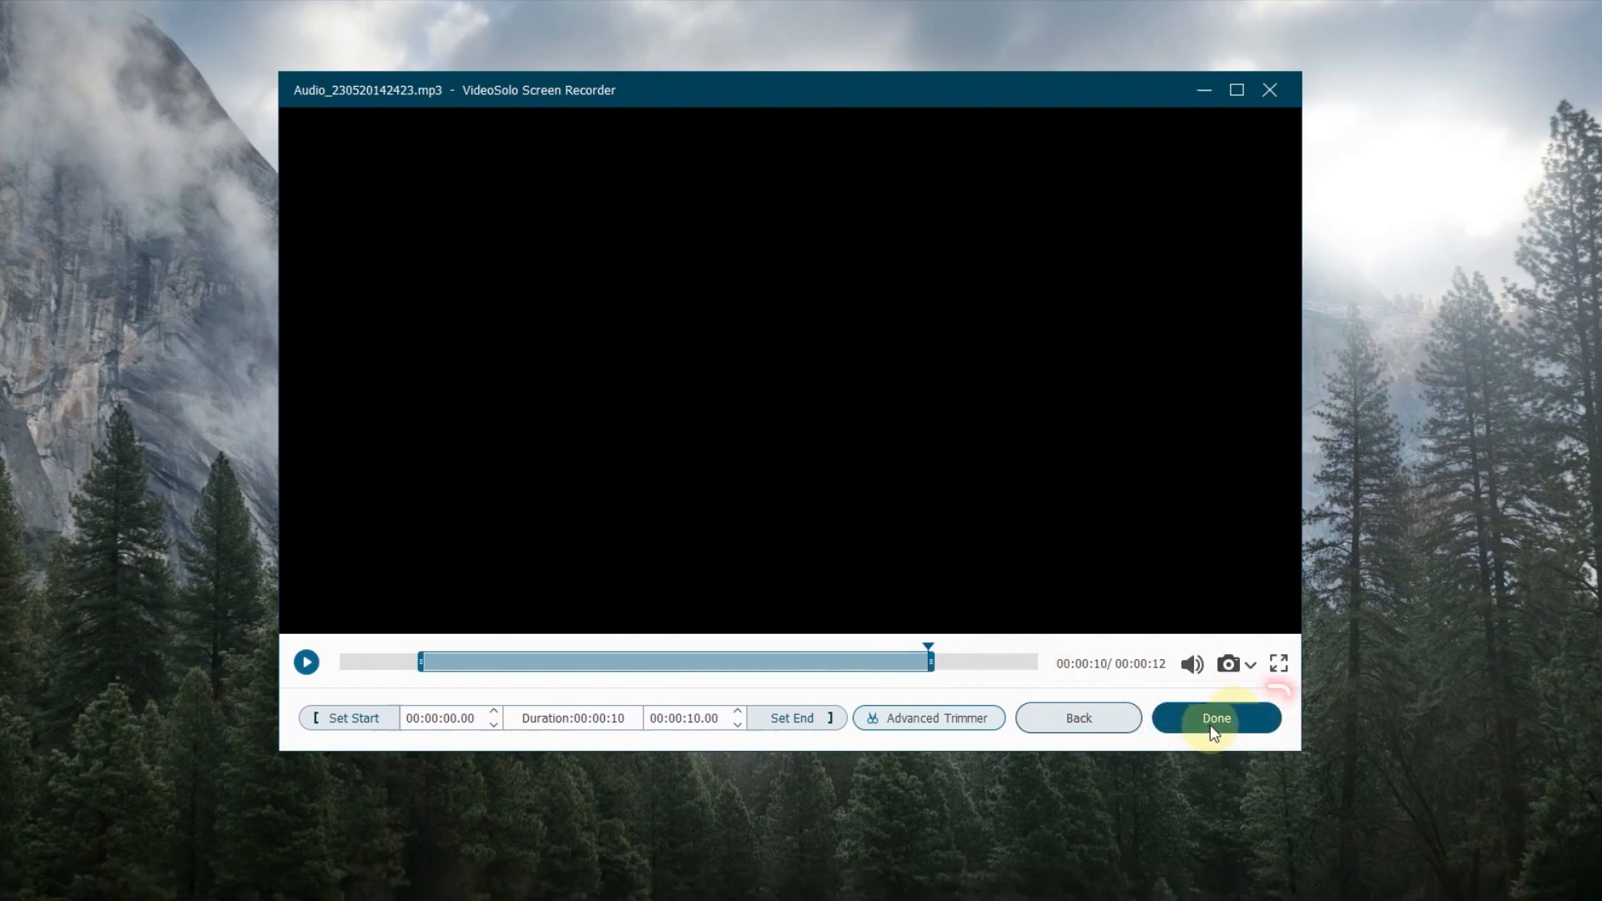
click(1215, 718)
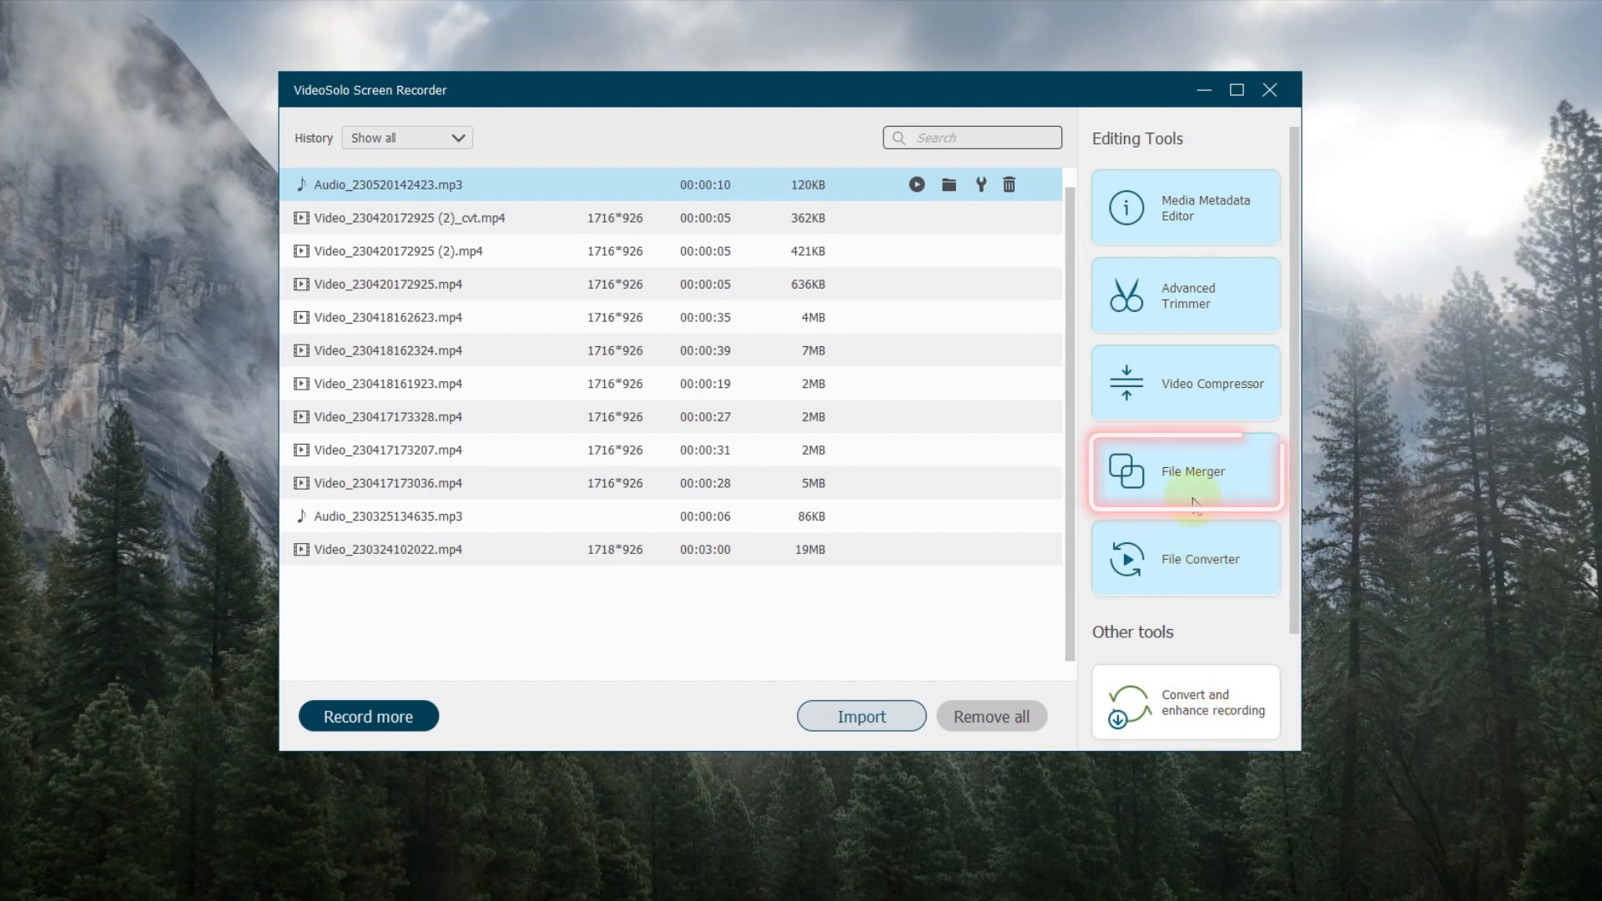
Merge the clips with File Merger and export them as the 14-second New Merge.mp3
click(1185, 472)
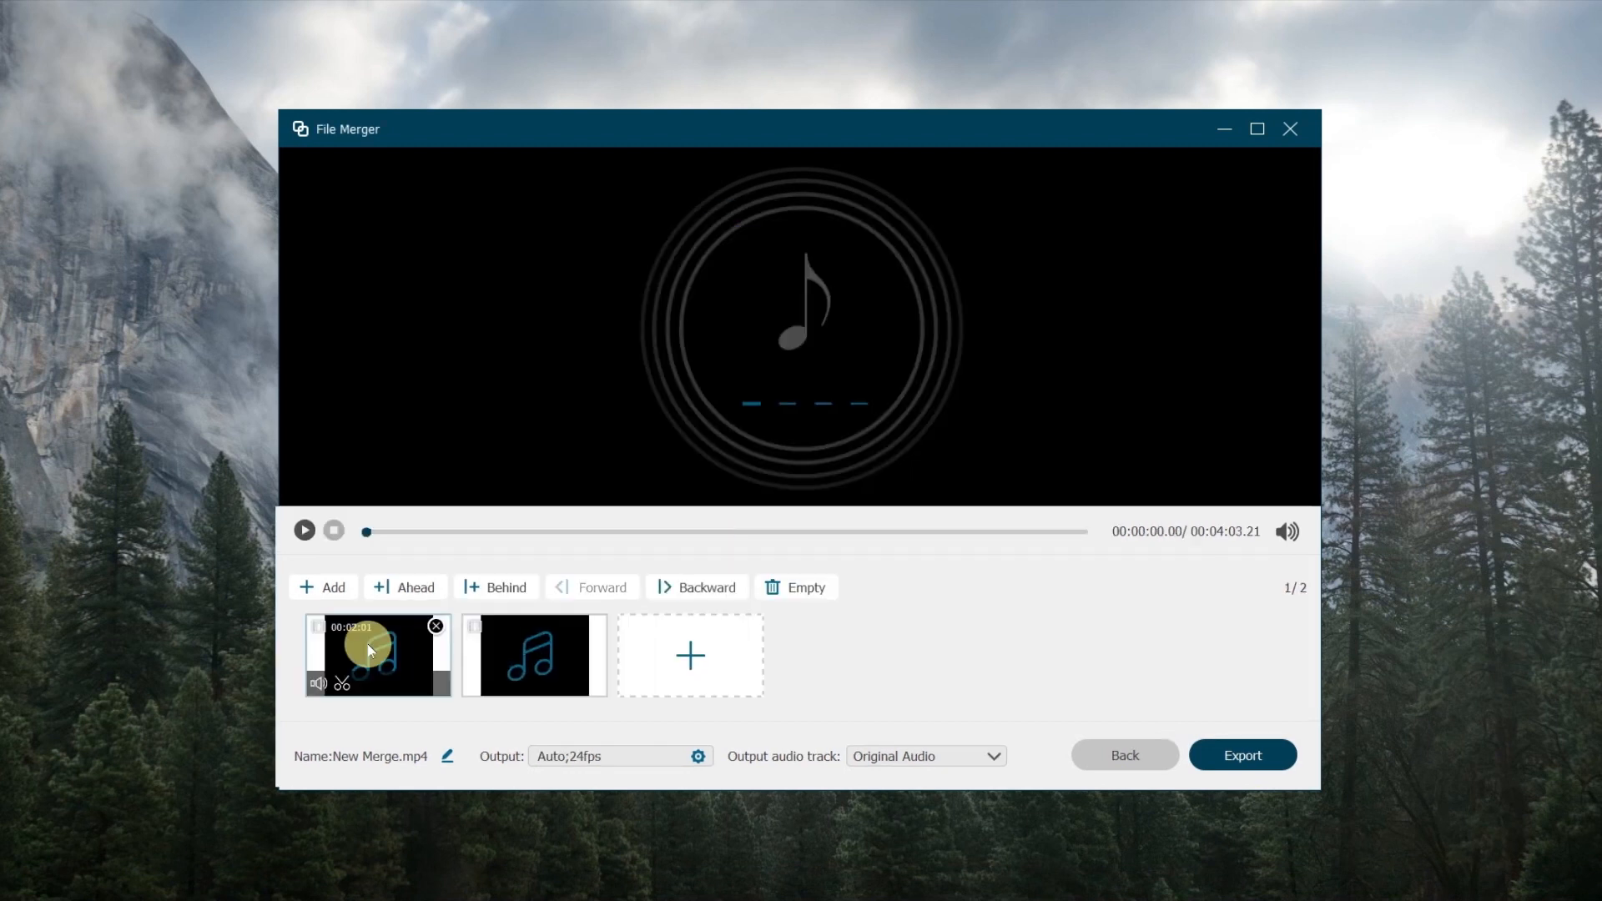
click(1241, 754)
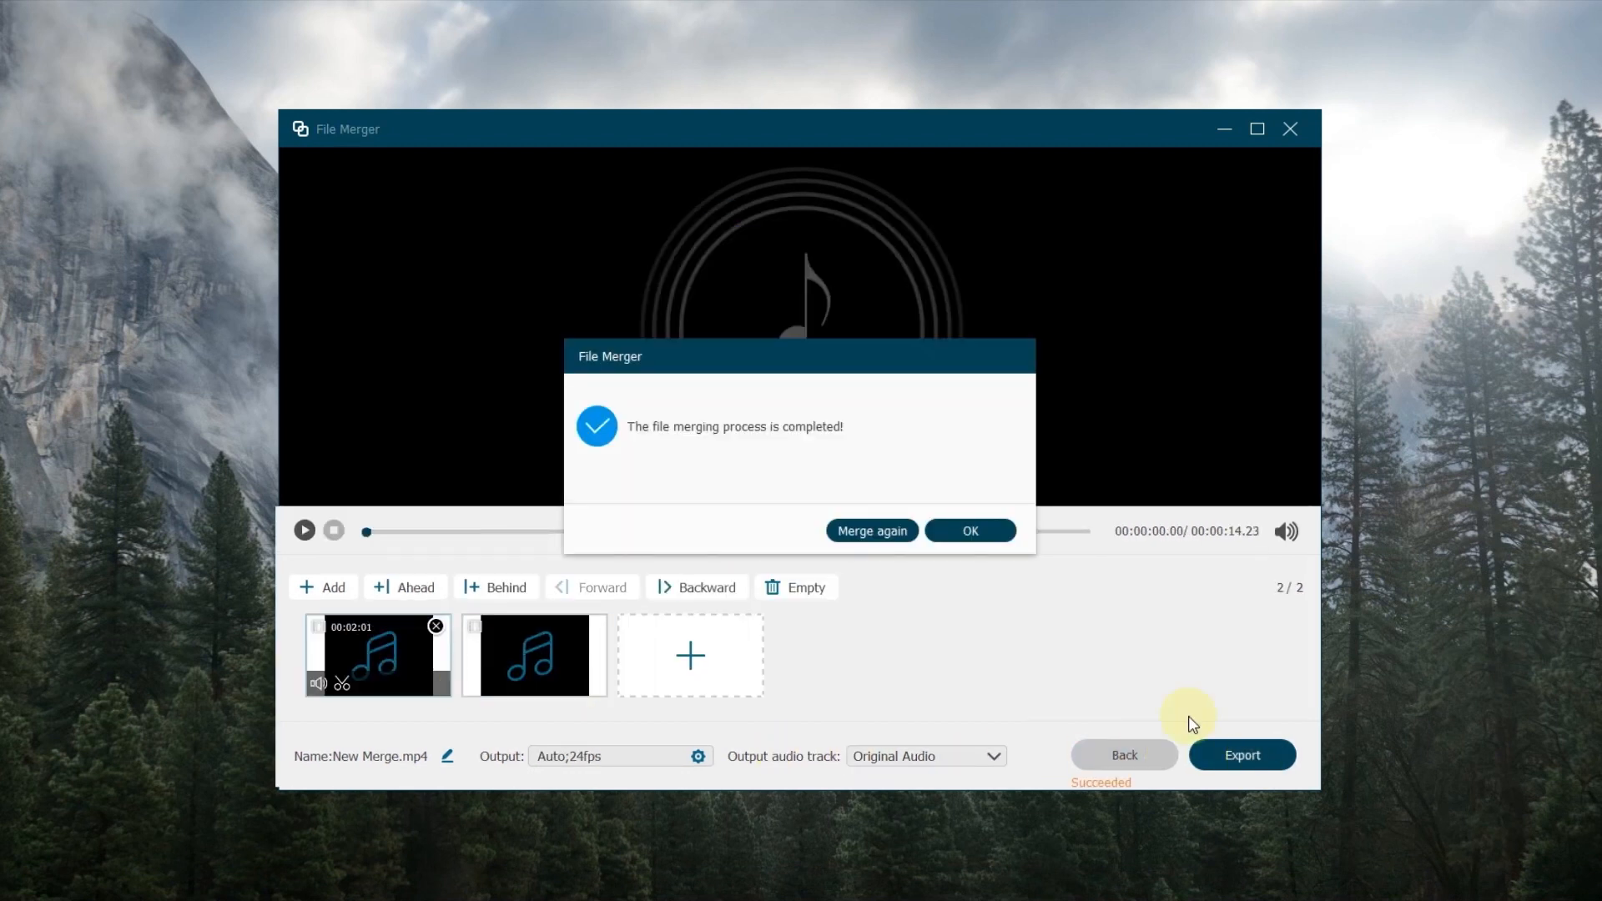
click(968, 530)
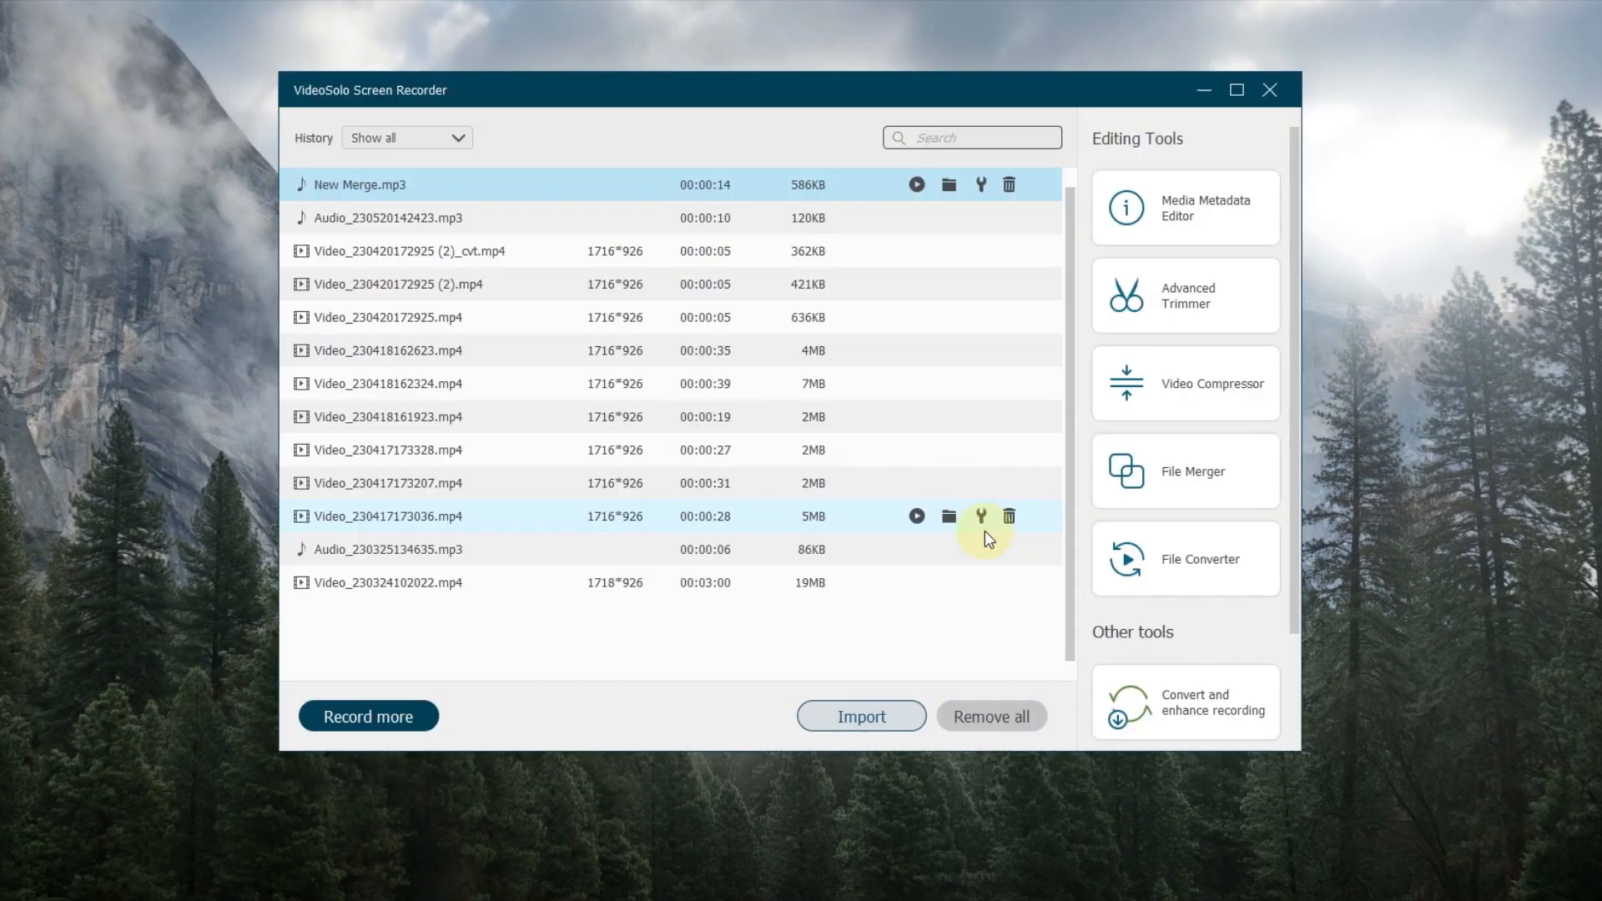